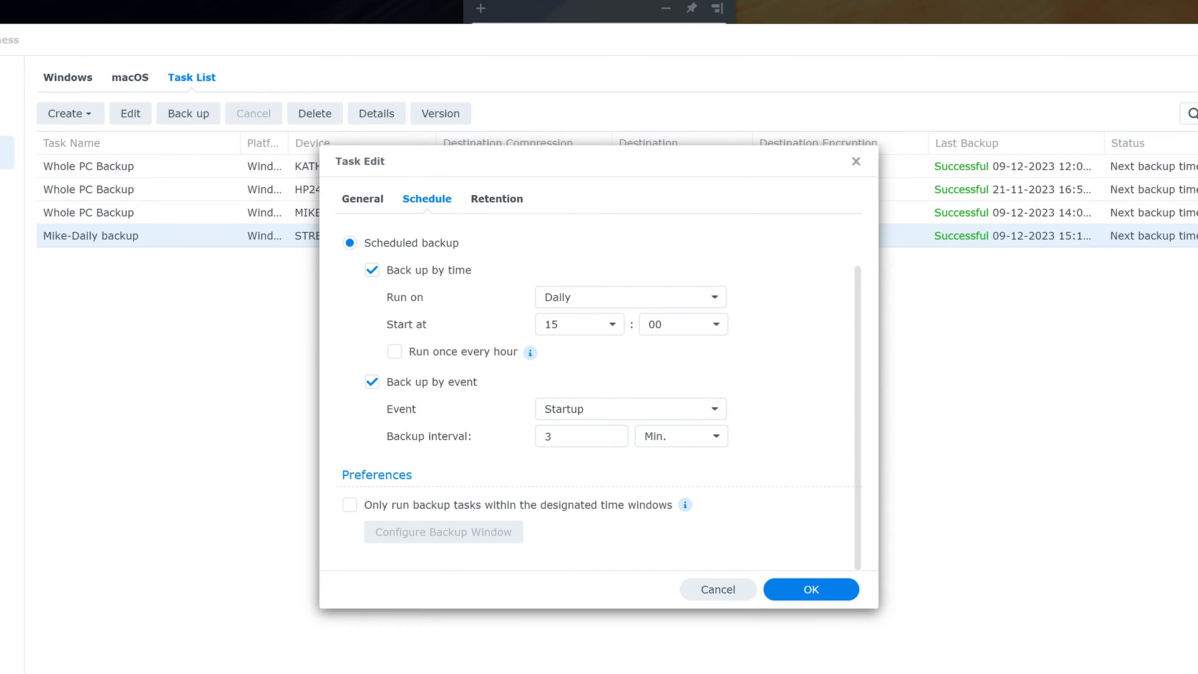
{"action": "mouse_move", "coordinate": [60, 90]}
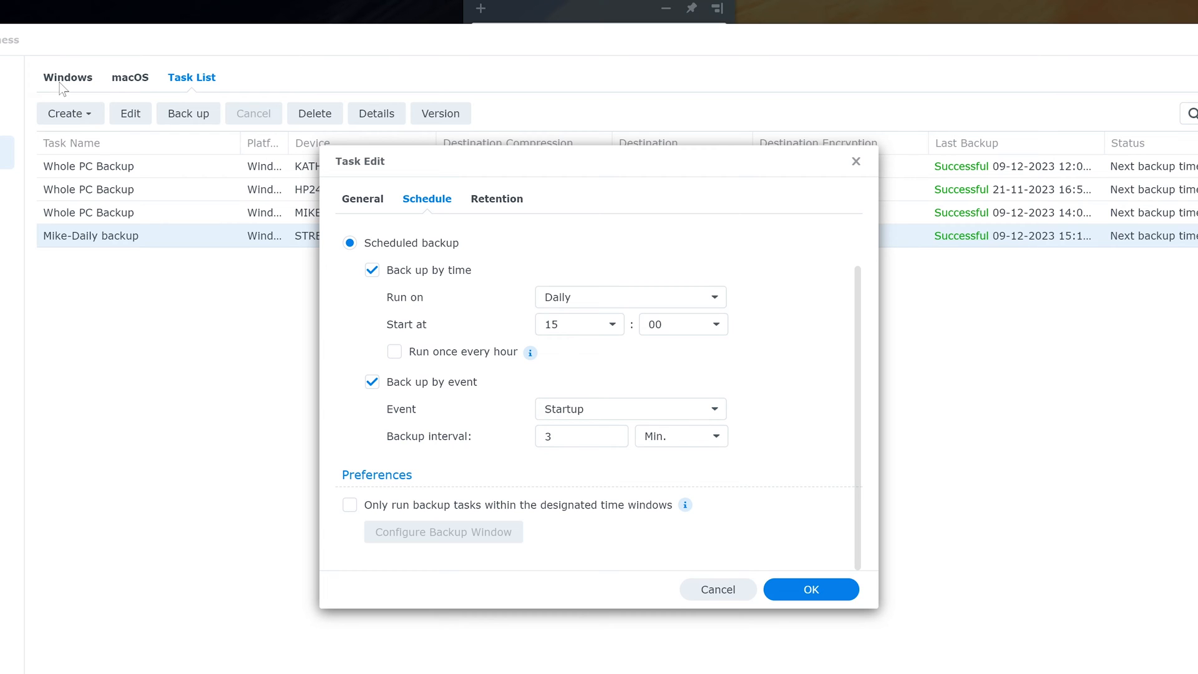
{"action": "mouse_move", "coordinate": [114, 247]}
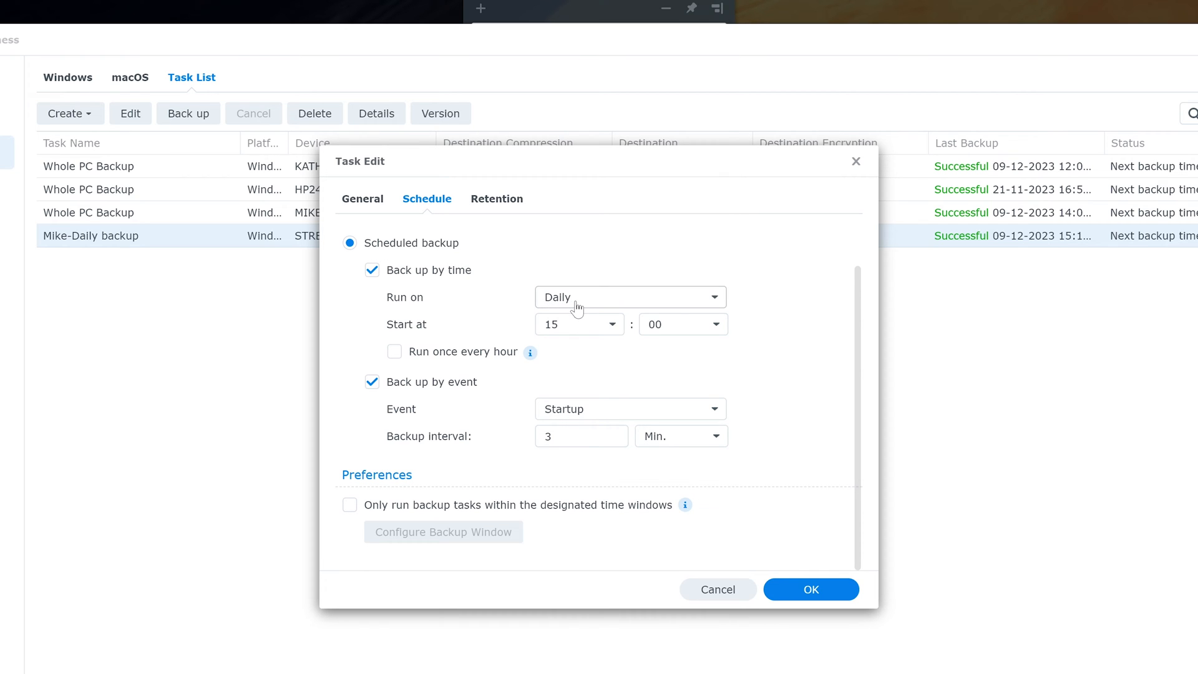
{"action": "mouse_move", "coordinate": [585, 330]}
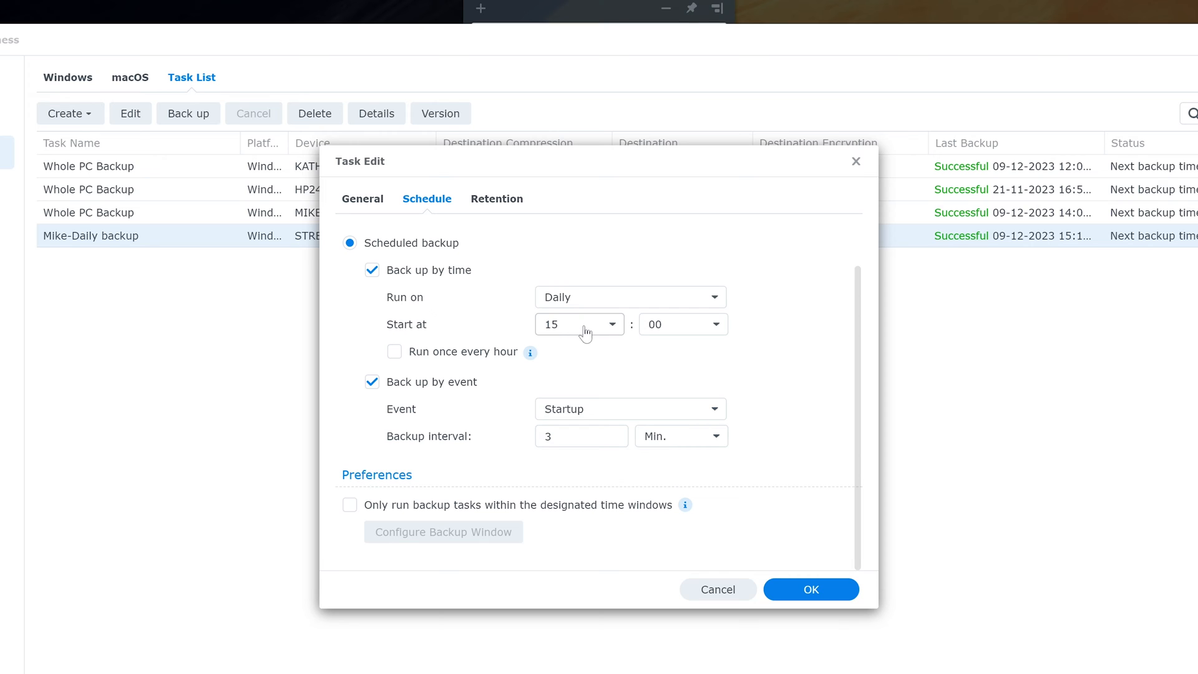
{"action": "mouse_move", "coordinate": [416, 395]}
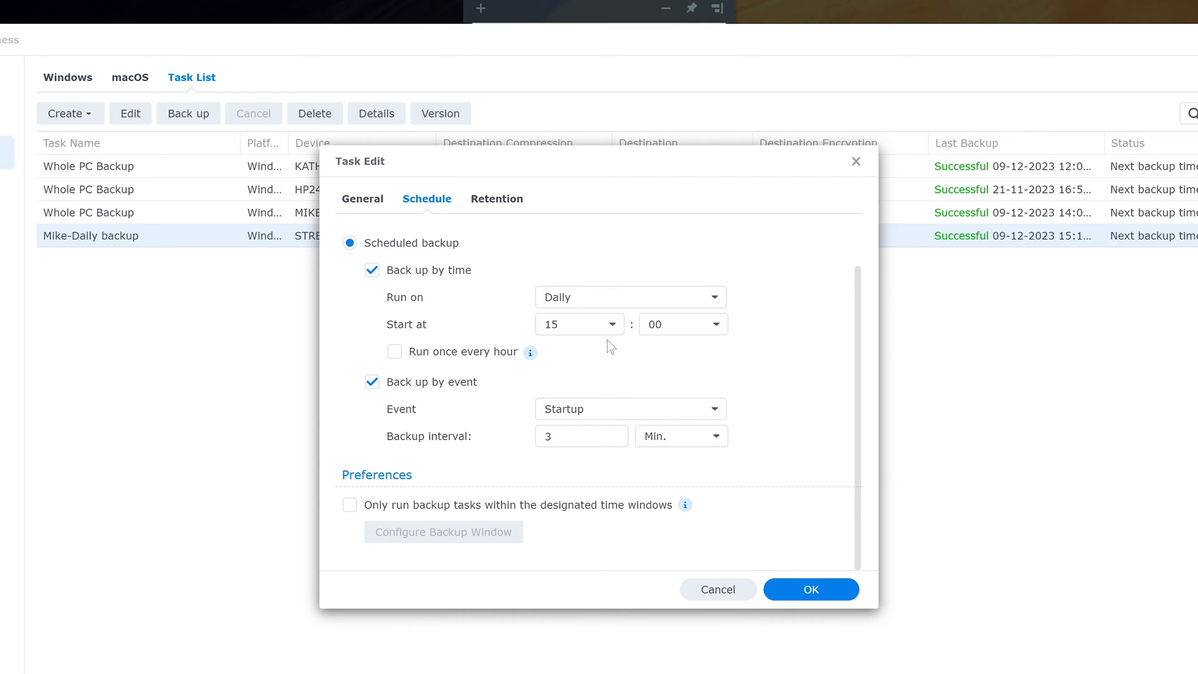
{"action": "mouse_move", "coordinate": [640, 419]}
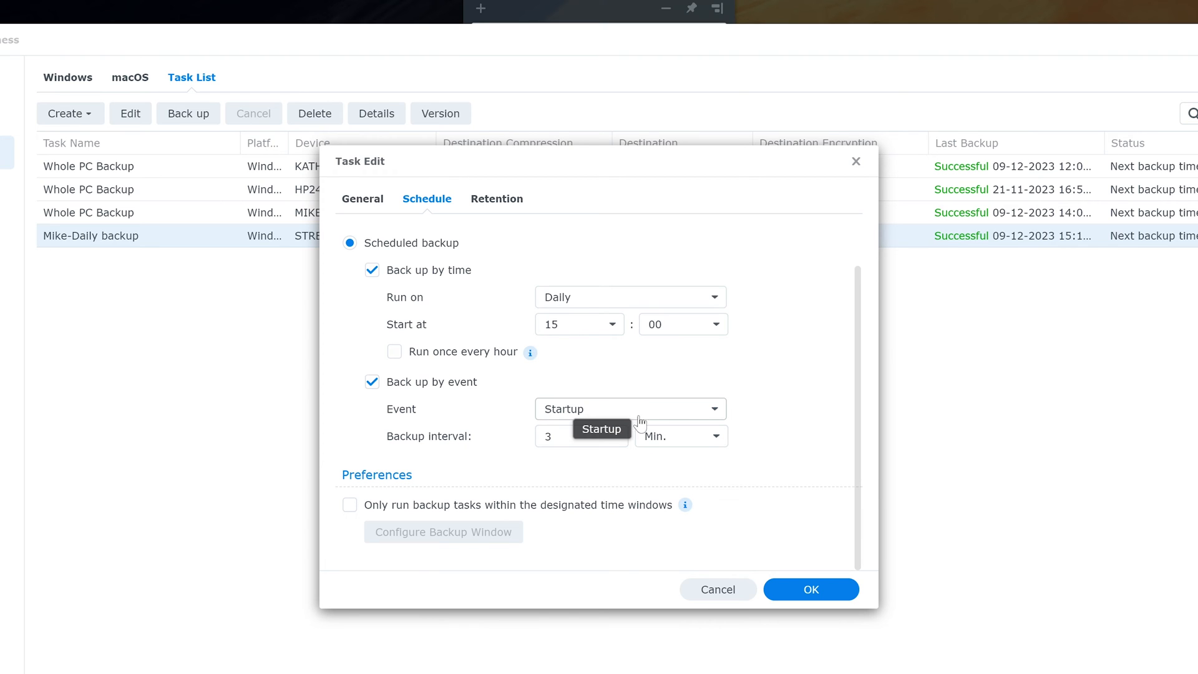
{"action": "mouse_move", "coordinate": [603, 413]}
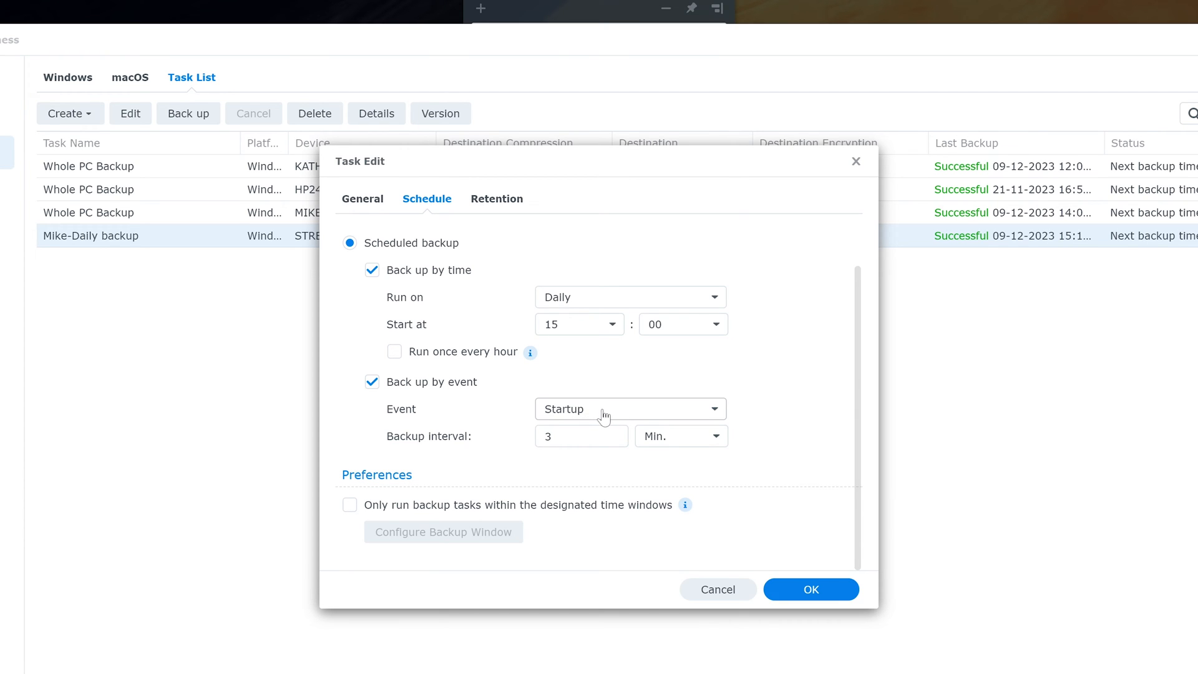
{"action": "mouse_move", "coordinate": [559, 386]}
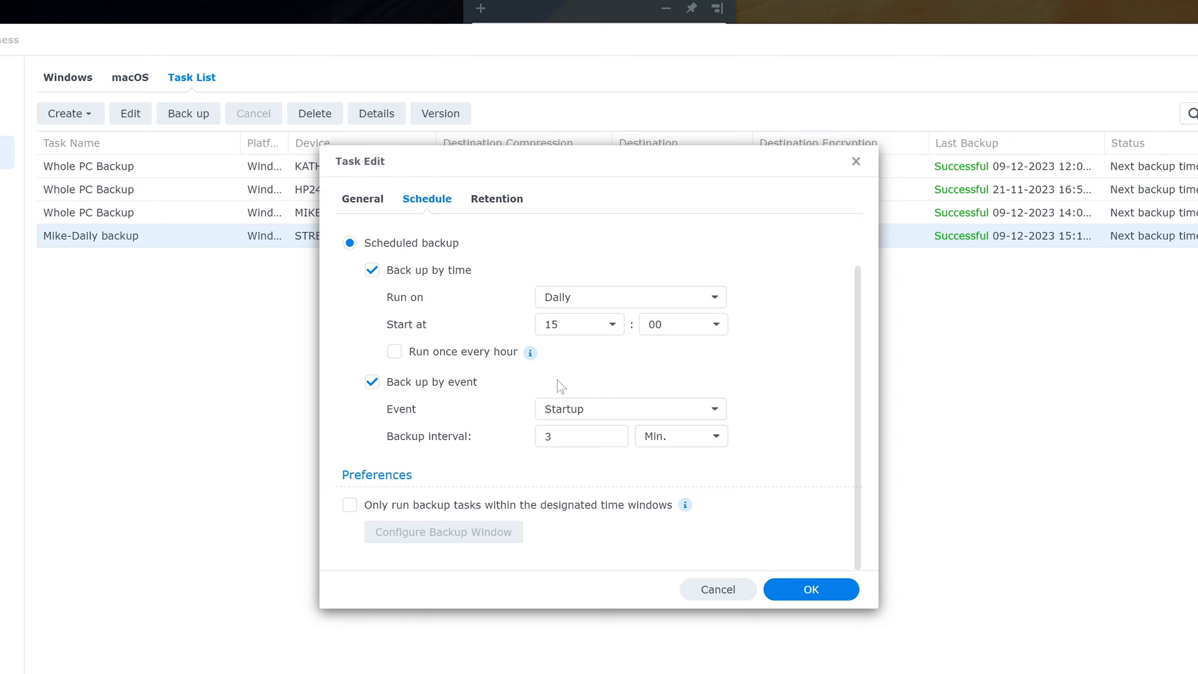
{"action": "mouse_move", "coordinate": [596, 372]}
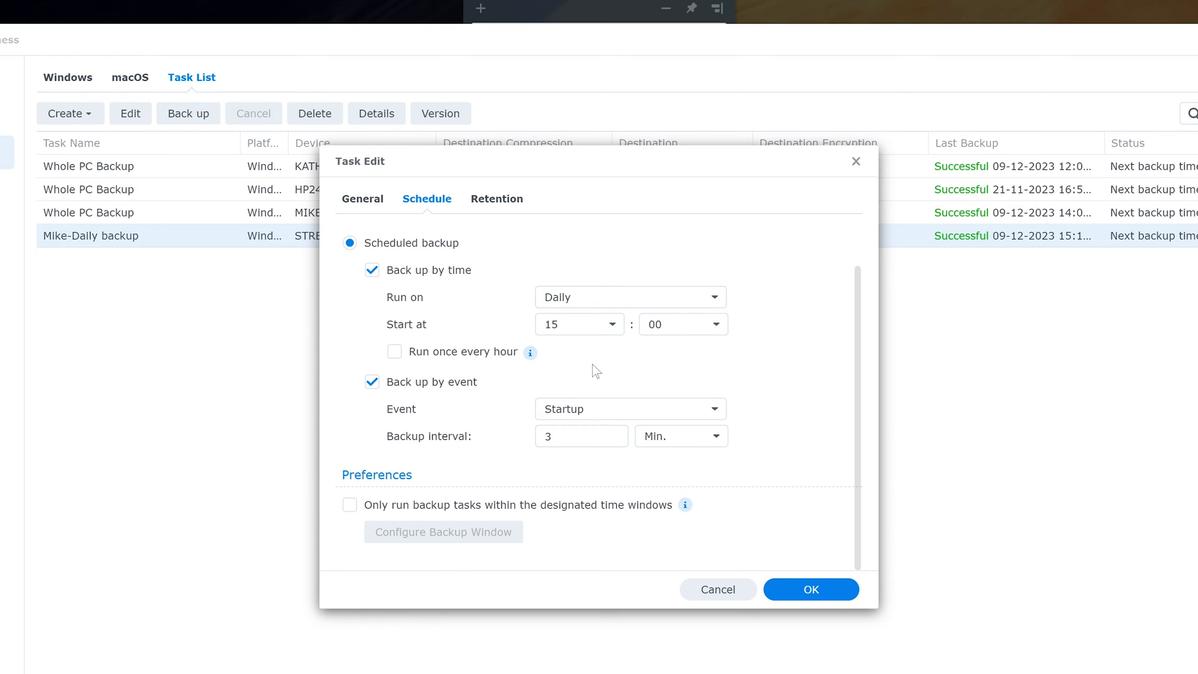
{"action": "mouse_move", "coordinate": [384, 293]}
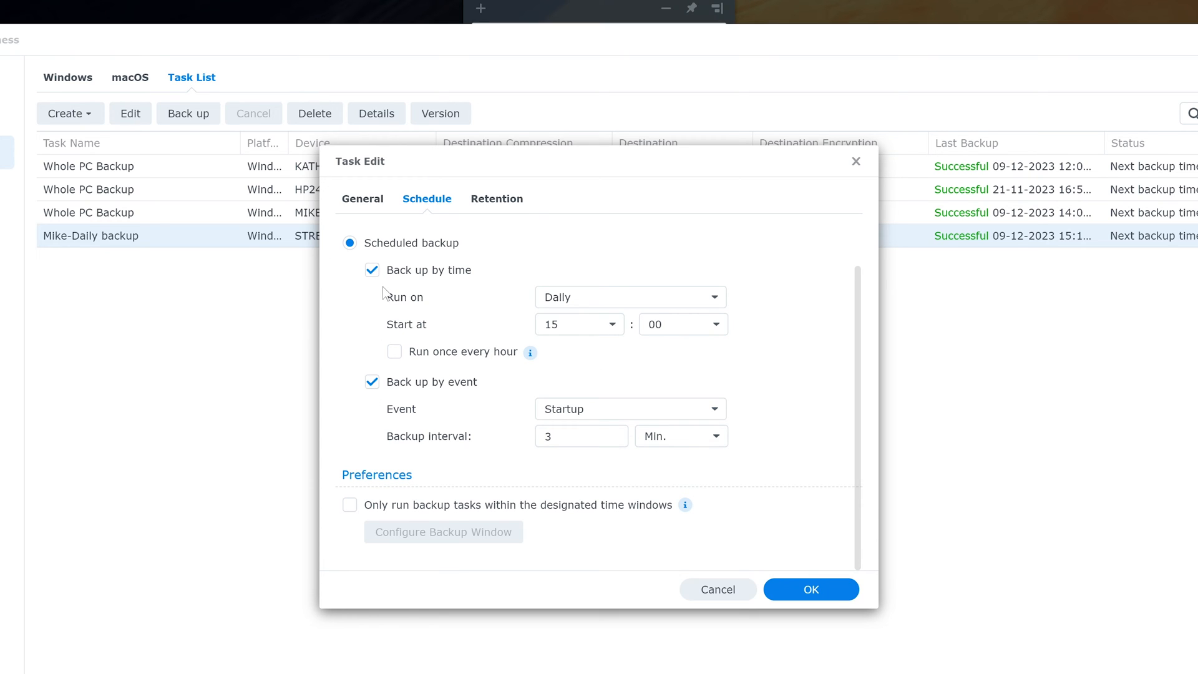
Step: Toggle the time-based backup schedule off and back on in the task settings
{"action": "left_click", "coordinate": [372, 270]}
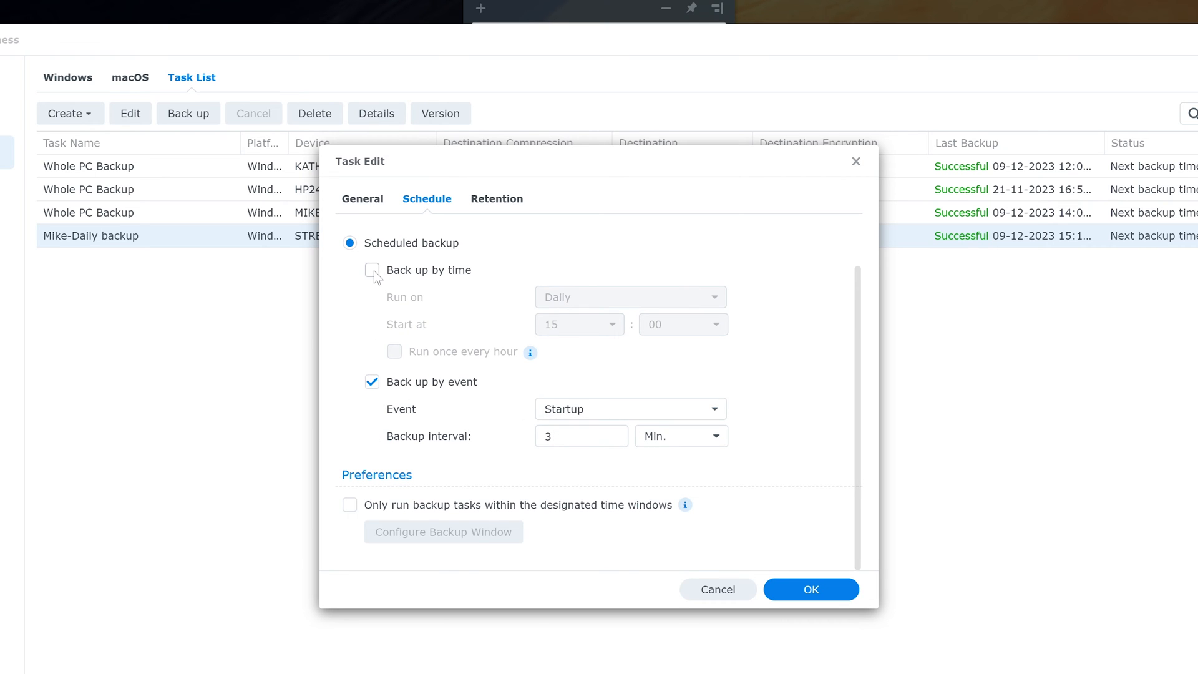
{"action": "left_click", "coordinate": [372, 269]}
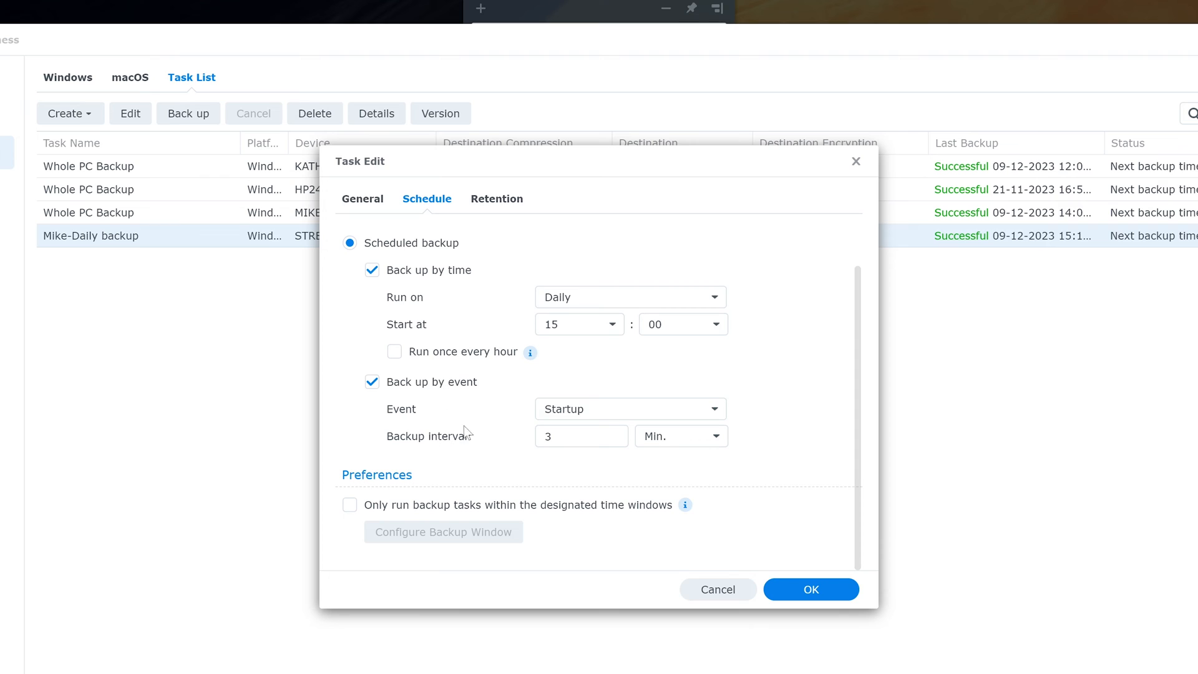
{"action": "mouse_move", "coordinate": [668, 482]}
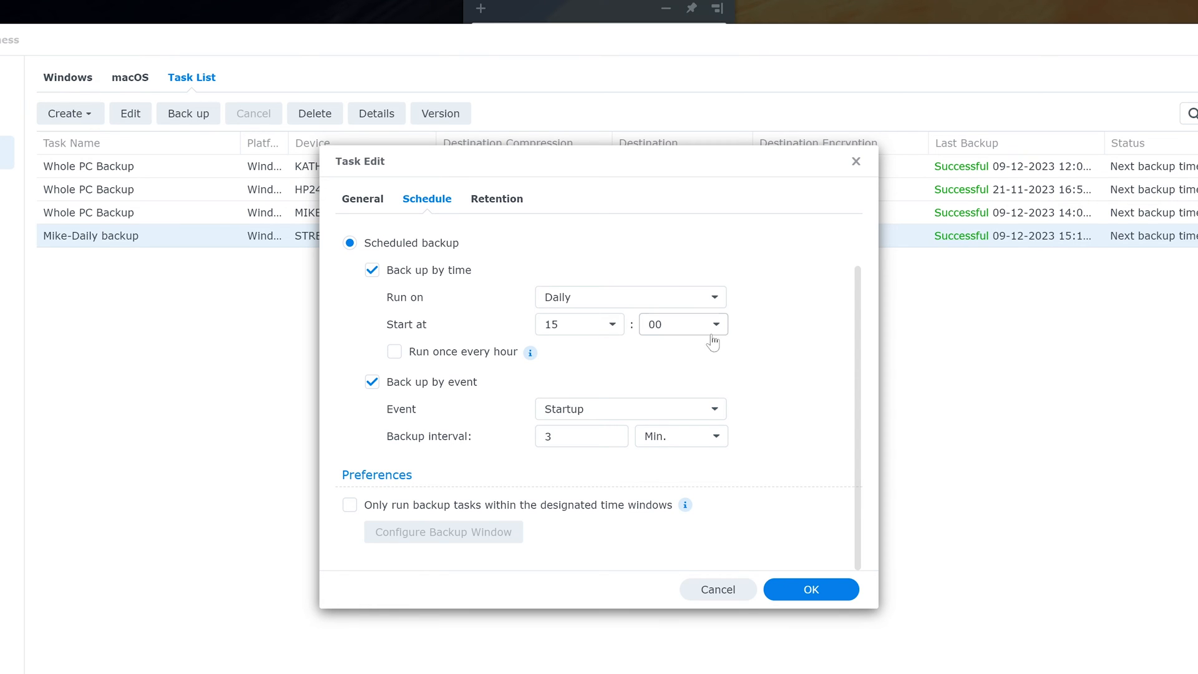
{"action": "mouse_move", "coordinate": [719, 331]}
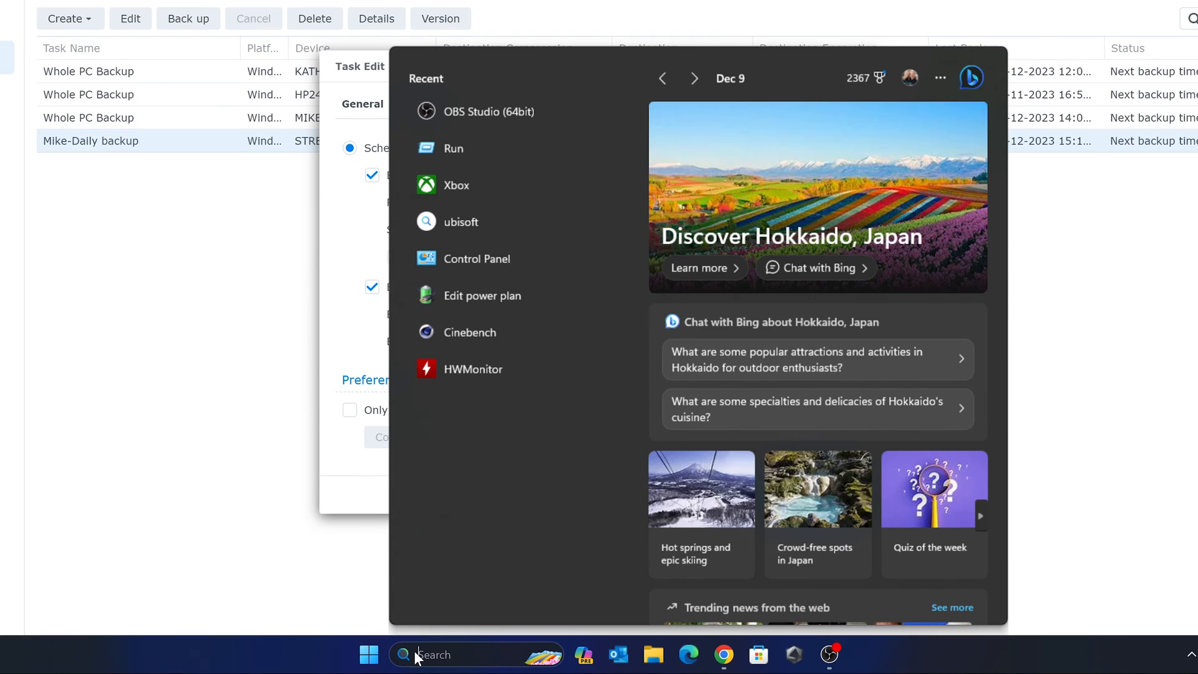
Step: Launch Control Panel from the Run dialog with the 'control' command
{"action": "type", "text": "run"}
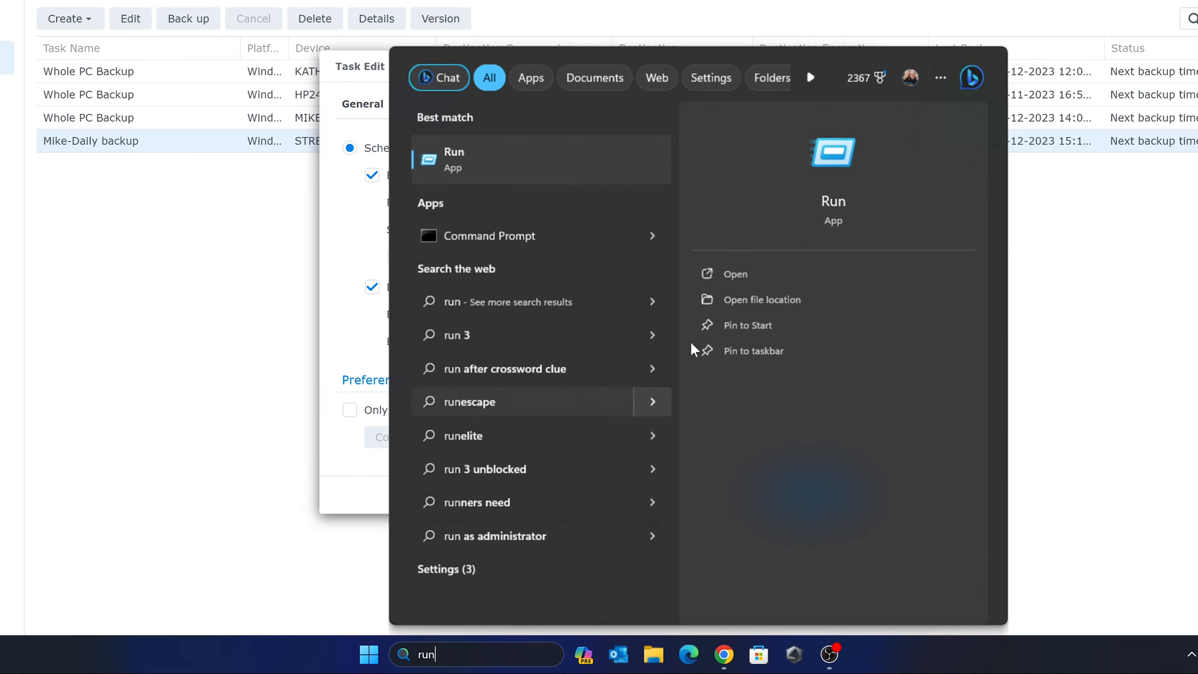
{"action": "left_click", "coordinate": [453, 159]}
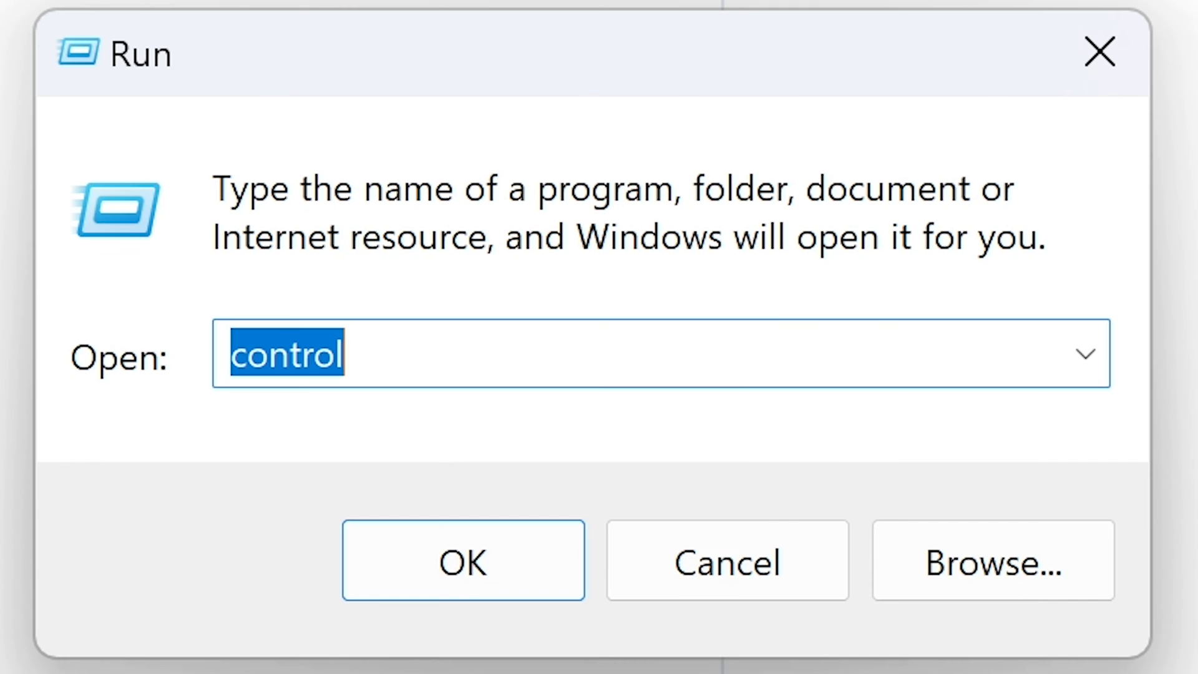
{"action": "mouse_move", "coordinate": [279, 127]}
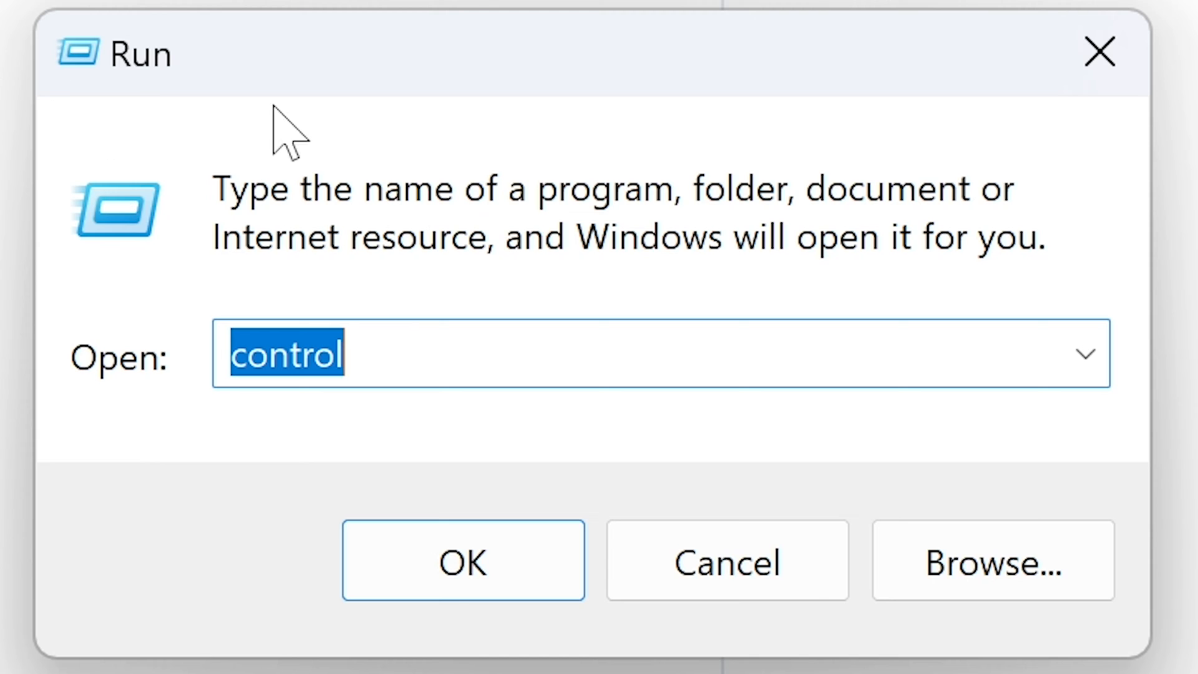
{"action": "left_click", "coordinate": [462, 562]}
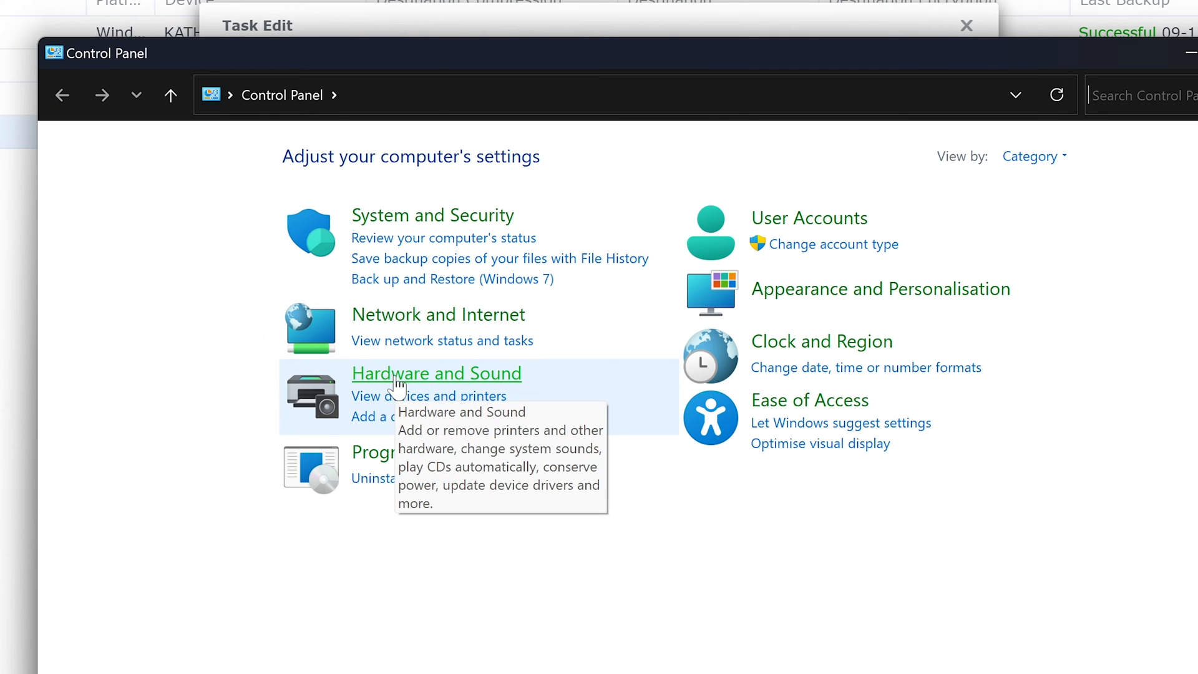
Step: Go through Hardware and Sound to the 'Change what the power buttons do' page
{"action": "left_click", "coordinate": [427, 373]}
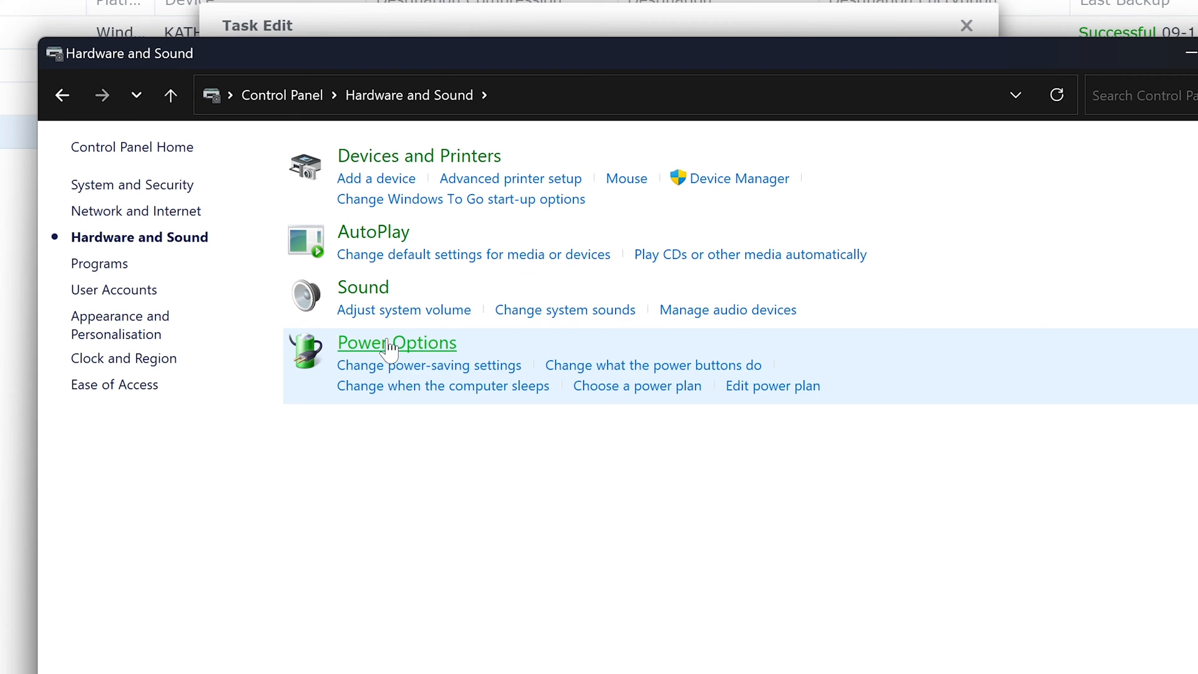
{"action": "mouse_move", "coordinate": [589, 382]}
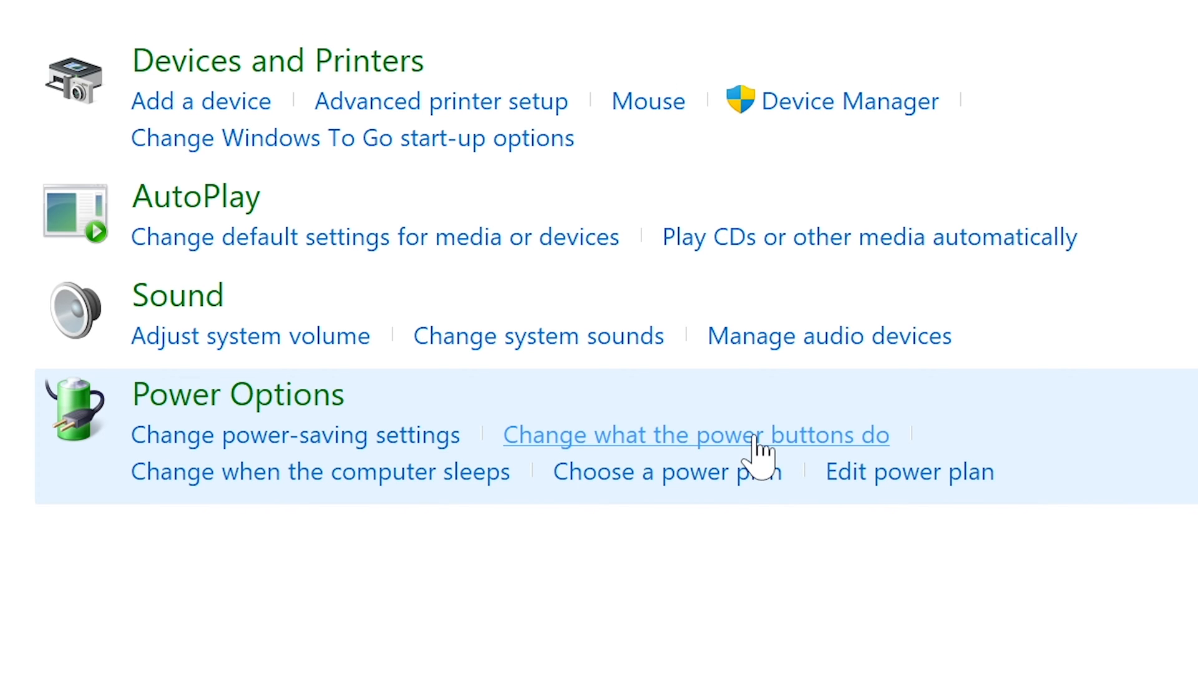
{"action": "mouse_move", "coordinate": [673, 453]}
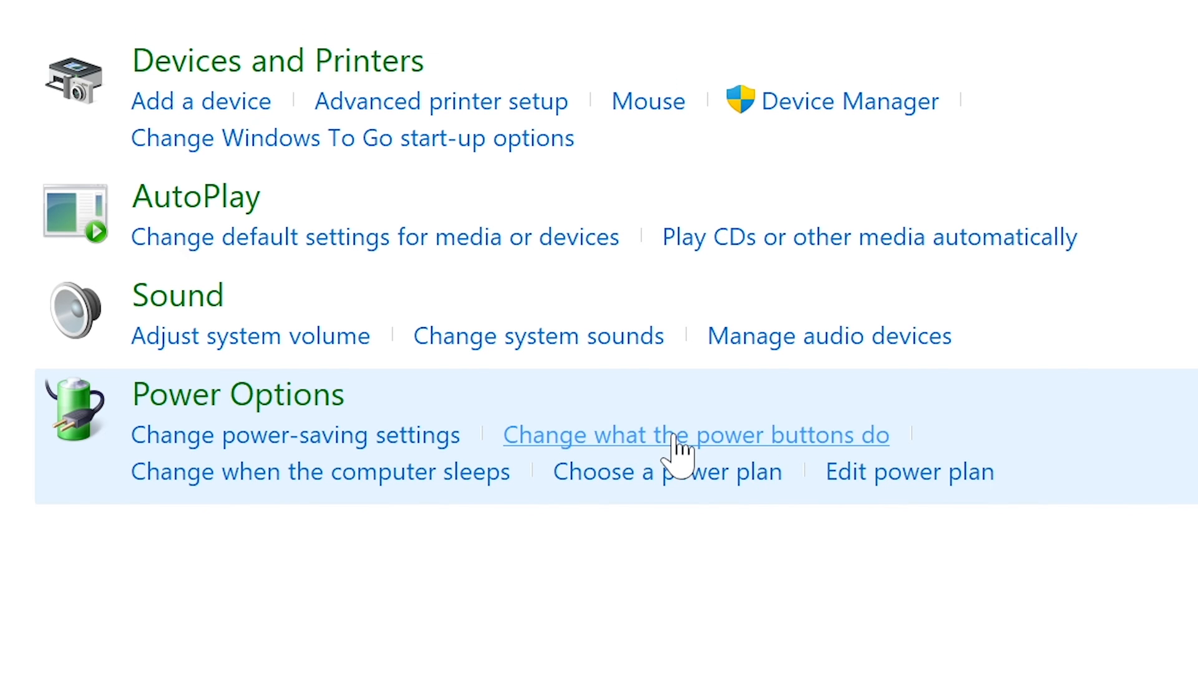
{"action": "left_click", "coordinate": [696, 435]}
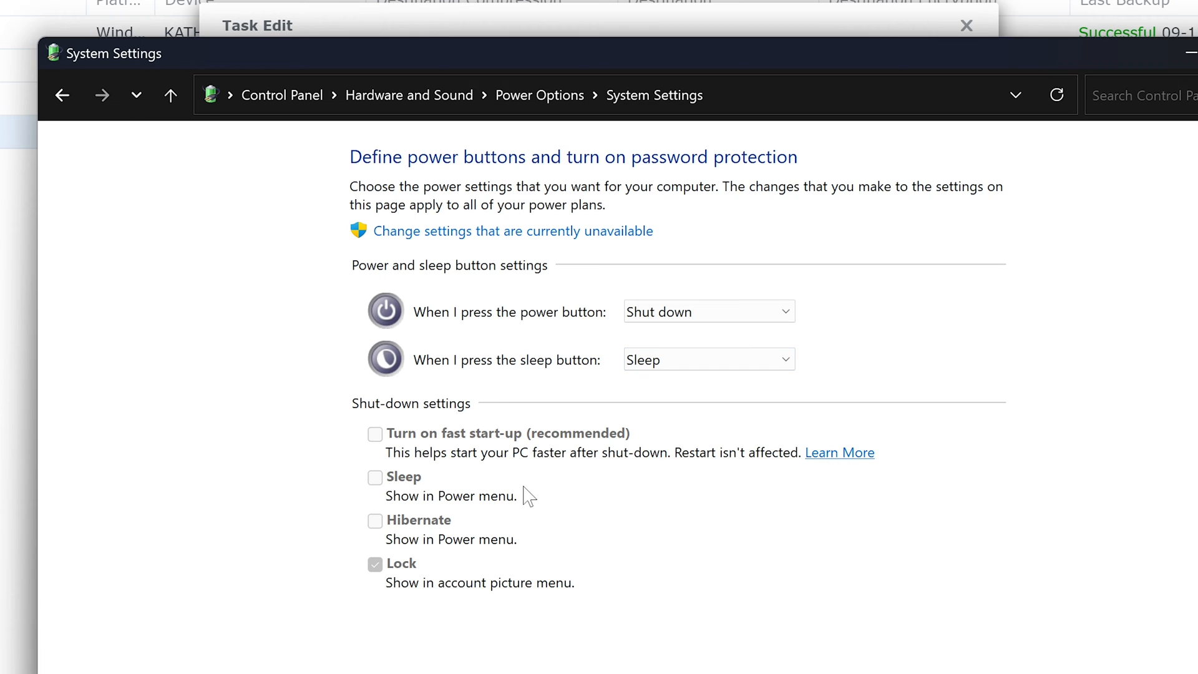
{"action": "mouse_move", "coordinate": [443, 448]}
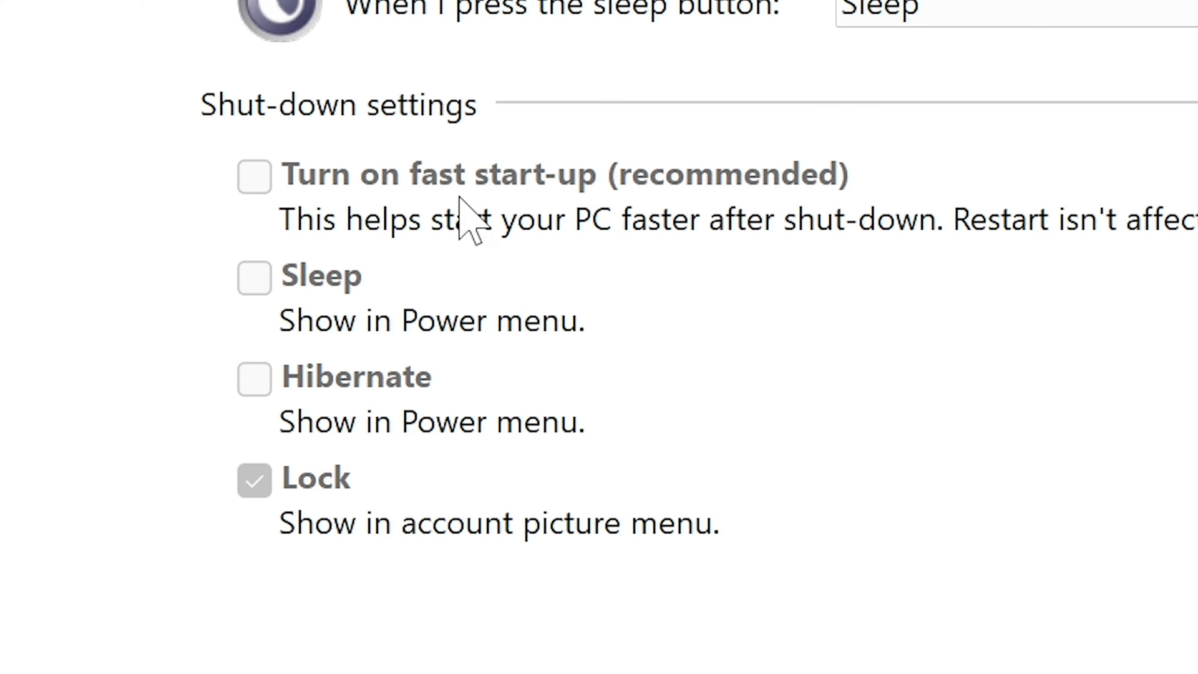
{"action": "mouse_move", "coordinate": [349, 247]}
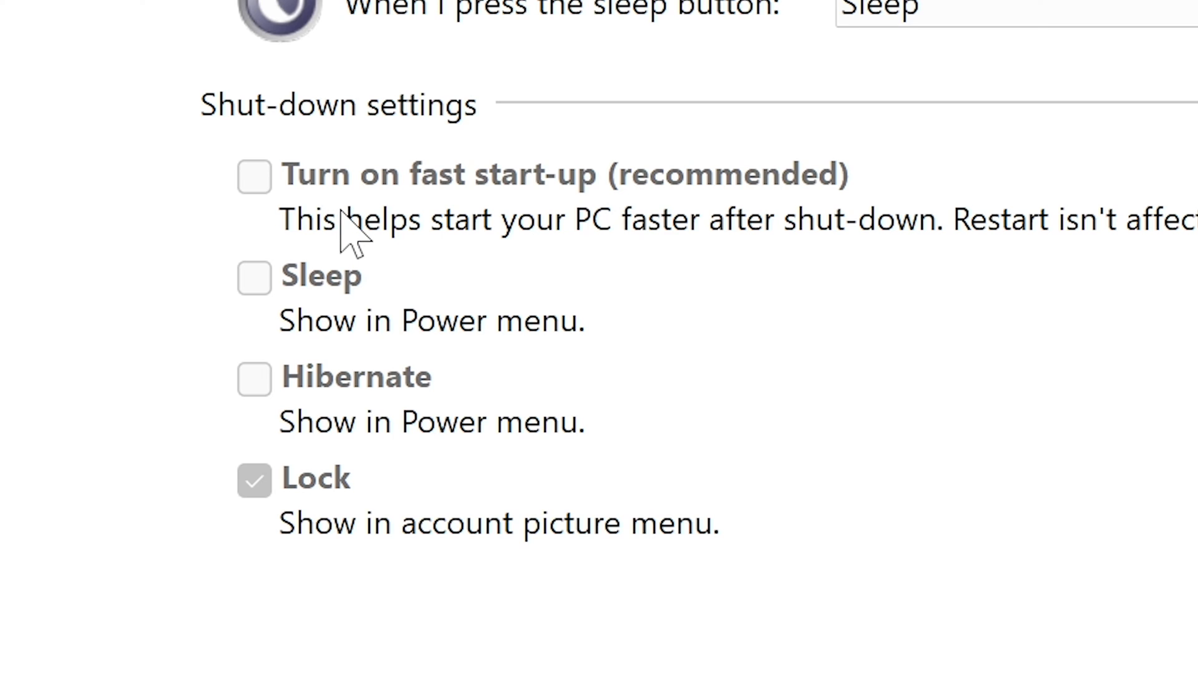
{"action": "mouse_move", "coordinate": [407, 252]}
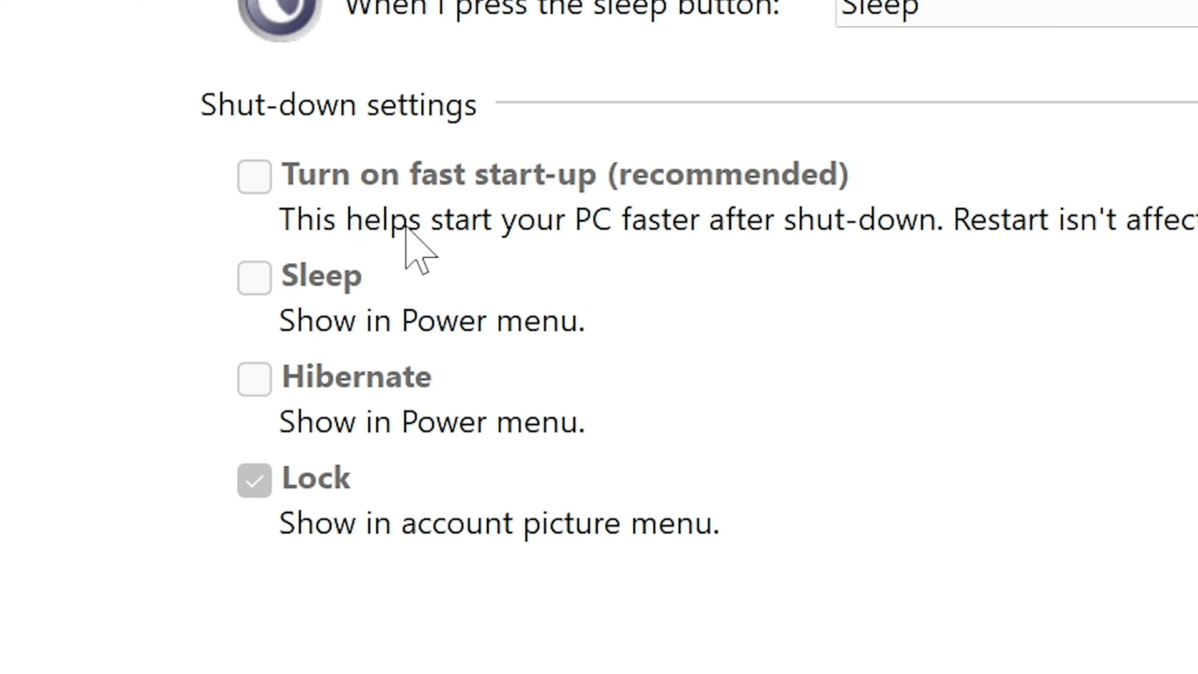
{"action": "mouse_move", "coordinate": [334, 213]}
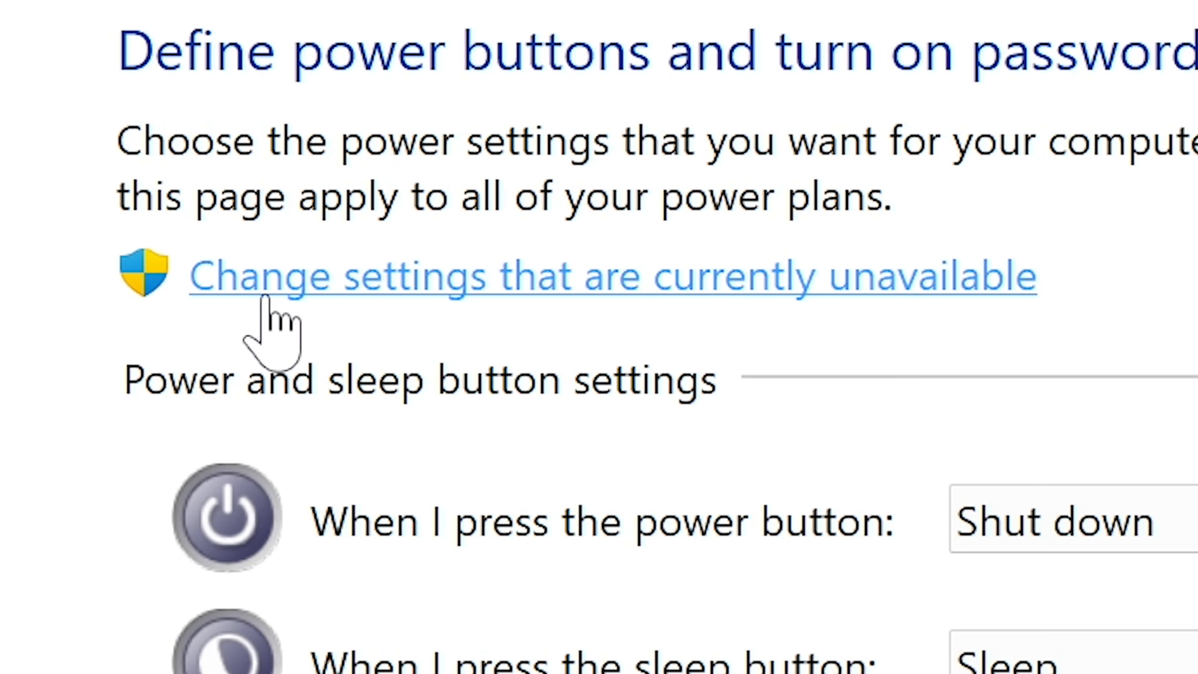
{"action": "mouse_move", "coordinate": [619, 302]}
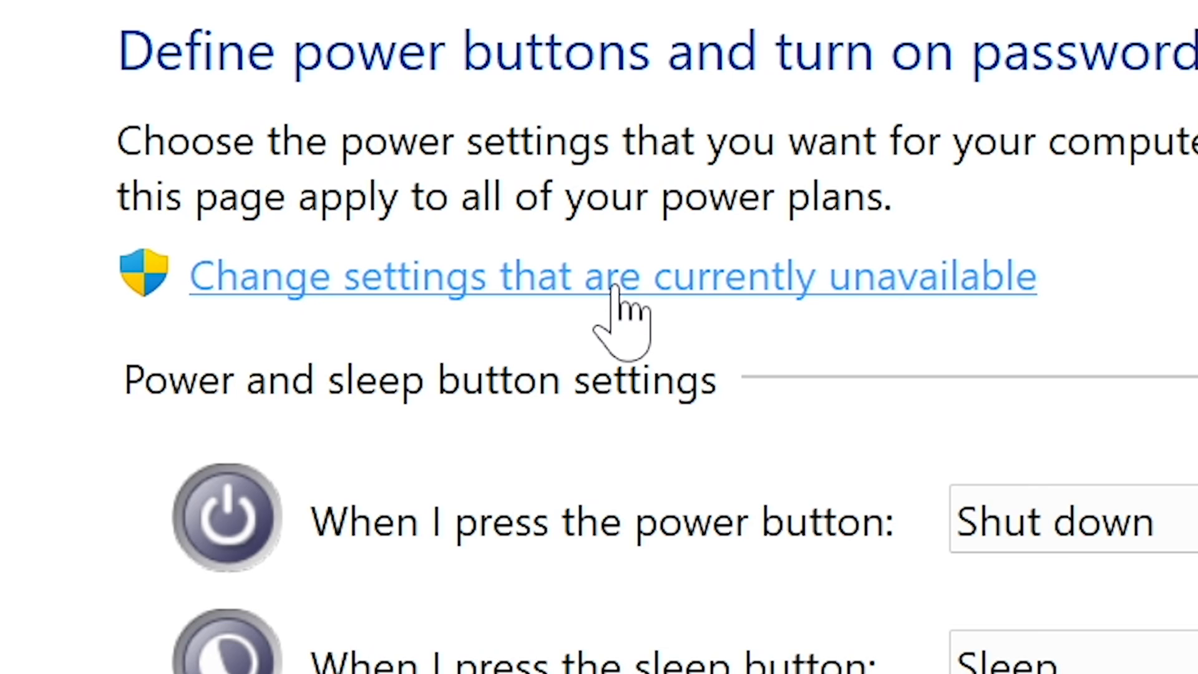
Step: Unlock the greyed-out shut-down settings via 'Change settings that are currently unavailable'
{"action": "left_click", "coordinate": [617, 275]}
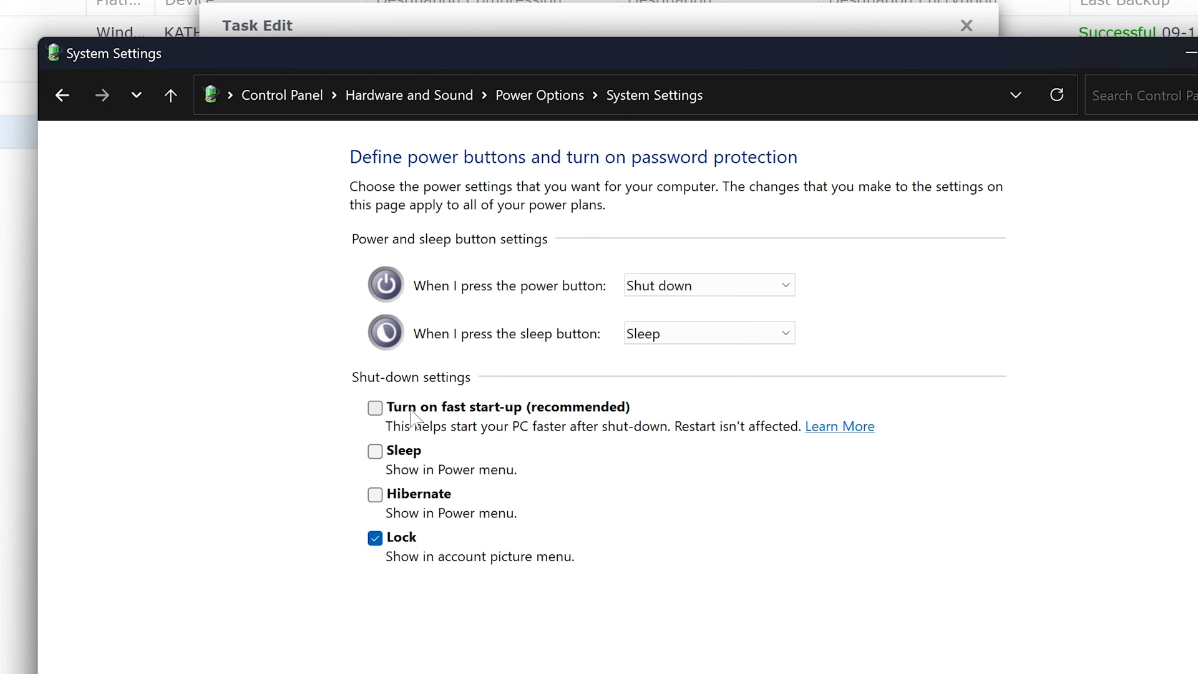
Step: Leave 'Turn on fast start-up' unchecked and save the shut-down settings
{"action": "left_click", "coordinate": [375, 406]}
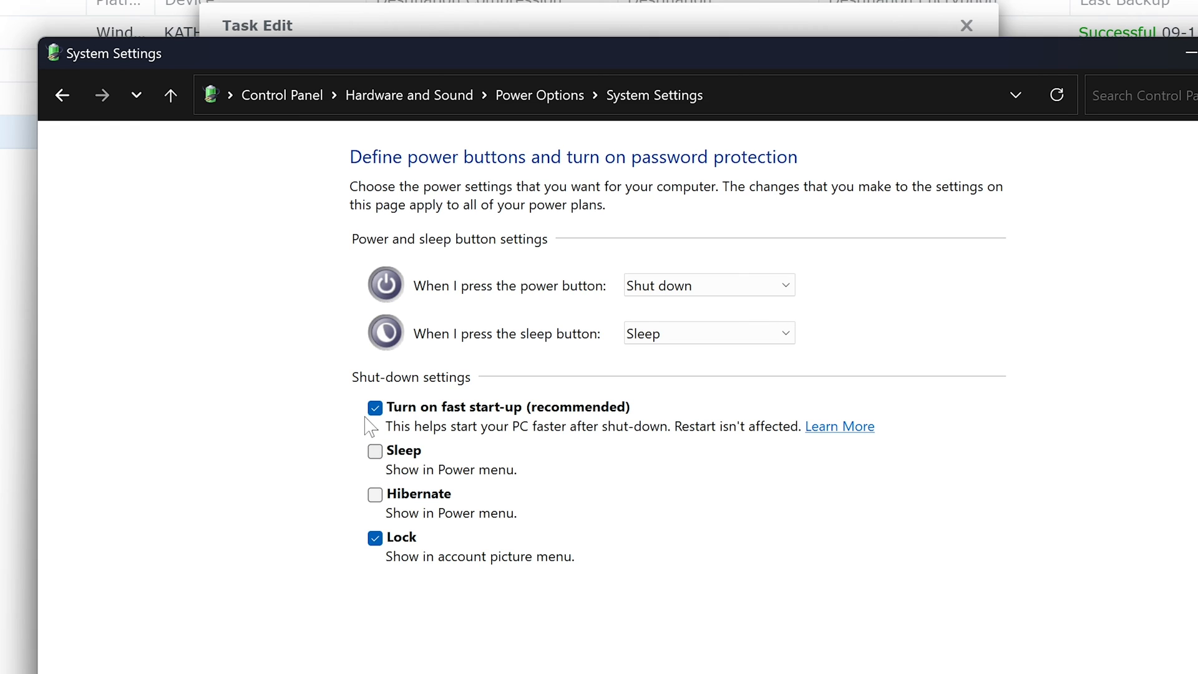
{"action": "left_click", "coordinate": [374, 407]}
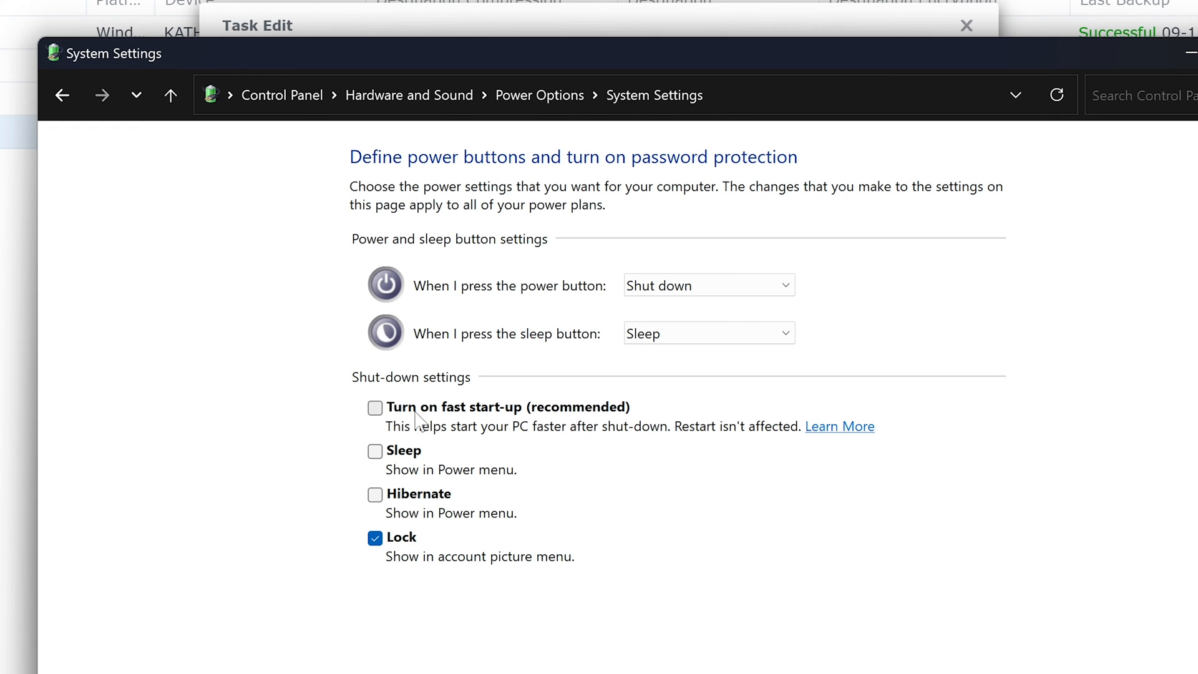
{"action": "mouse_move", "coordinate": [407, 432]}
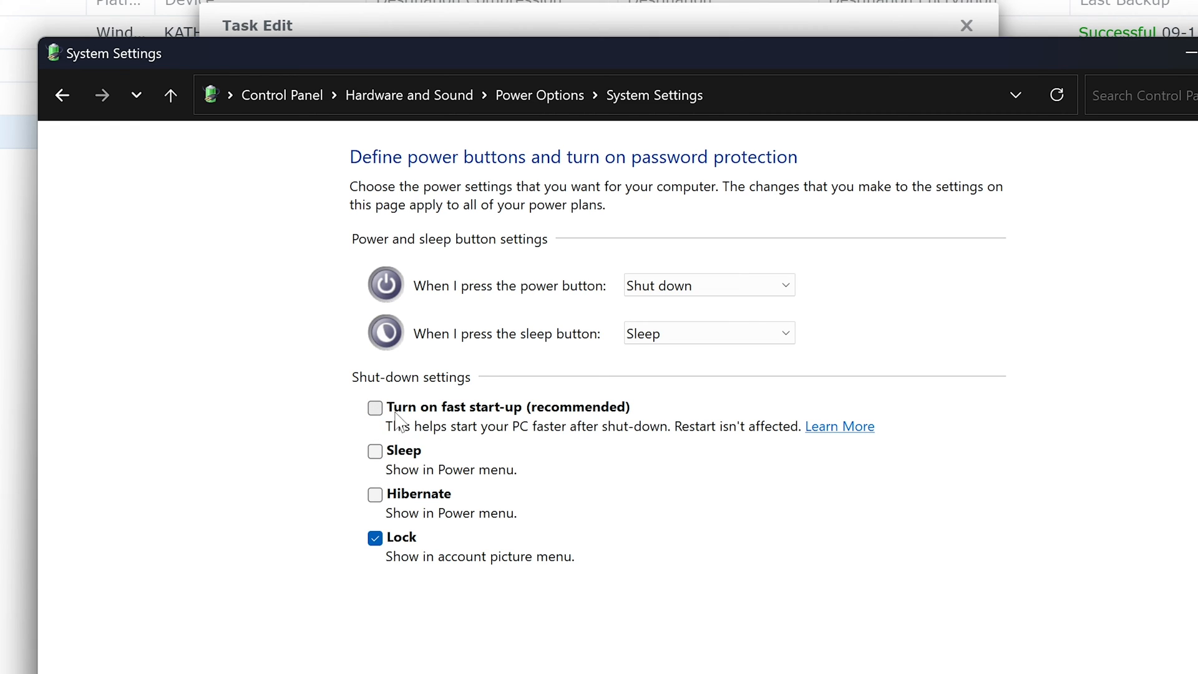
{"action": "mouse_move", "coordinate": [471, 434]}
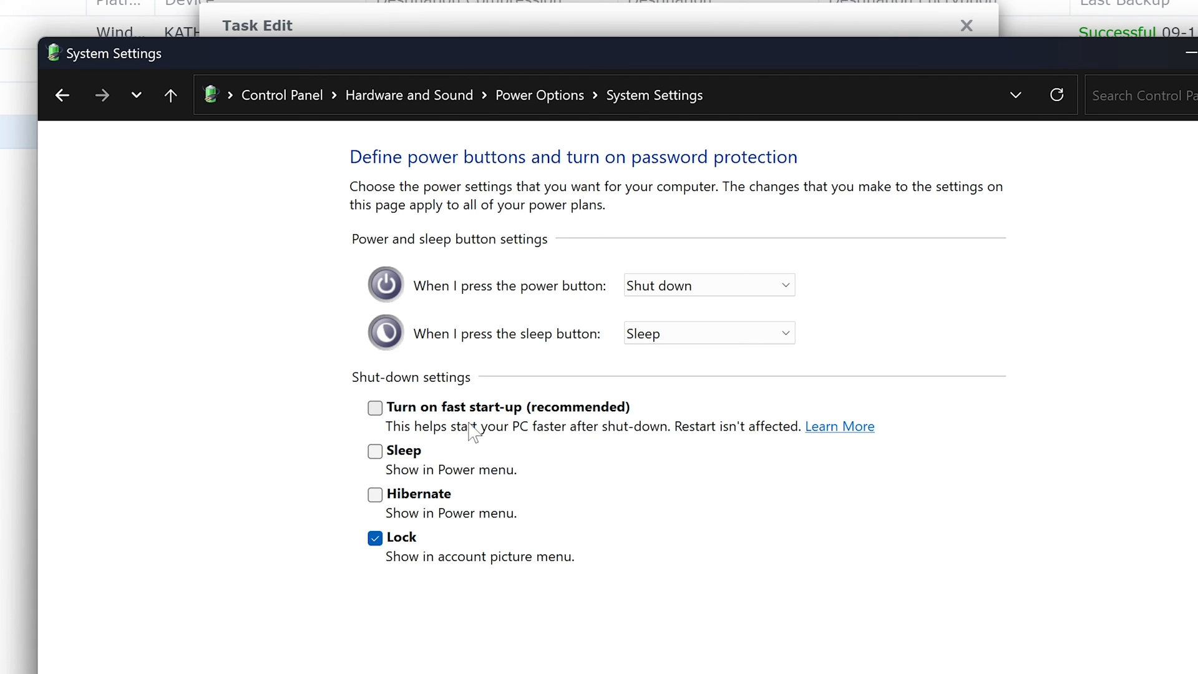
{"action": "mouse_move", "coordinate": [383, 428]}
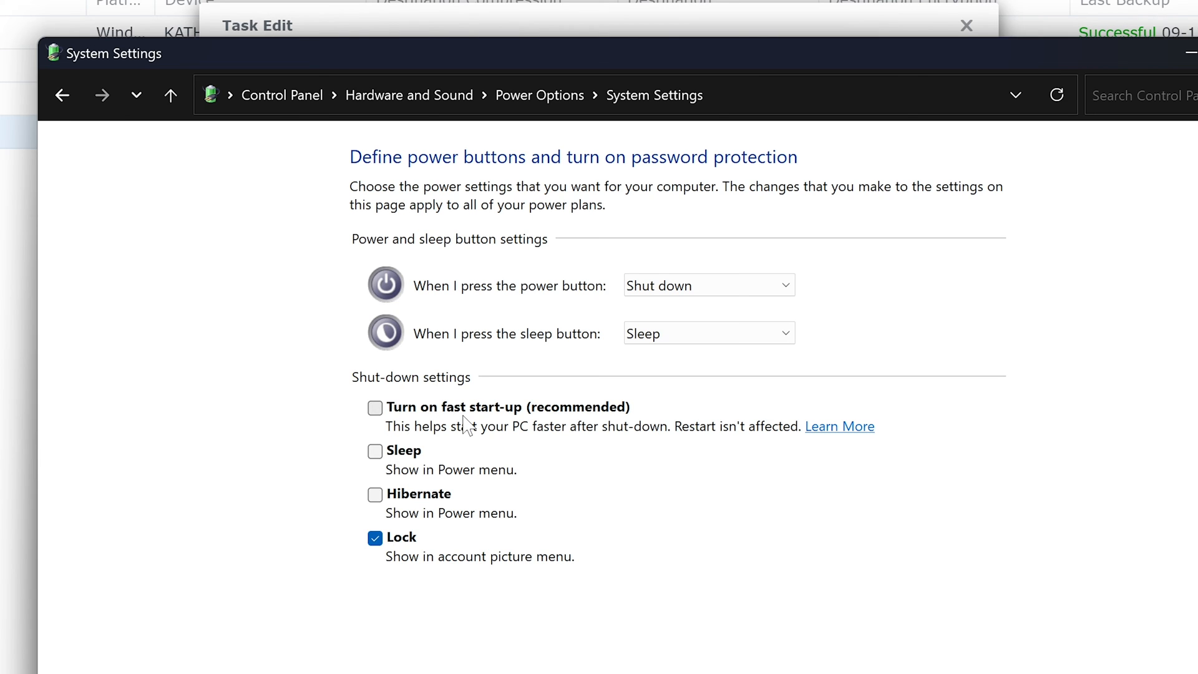
{"action": "mouse_move", "coordinate": [495, 424]}
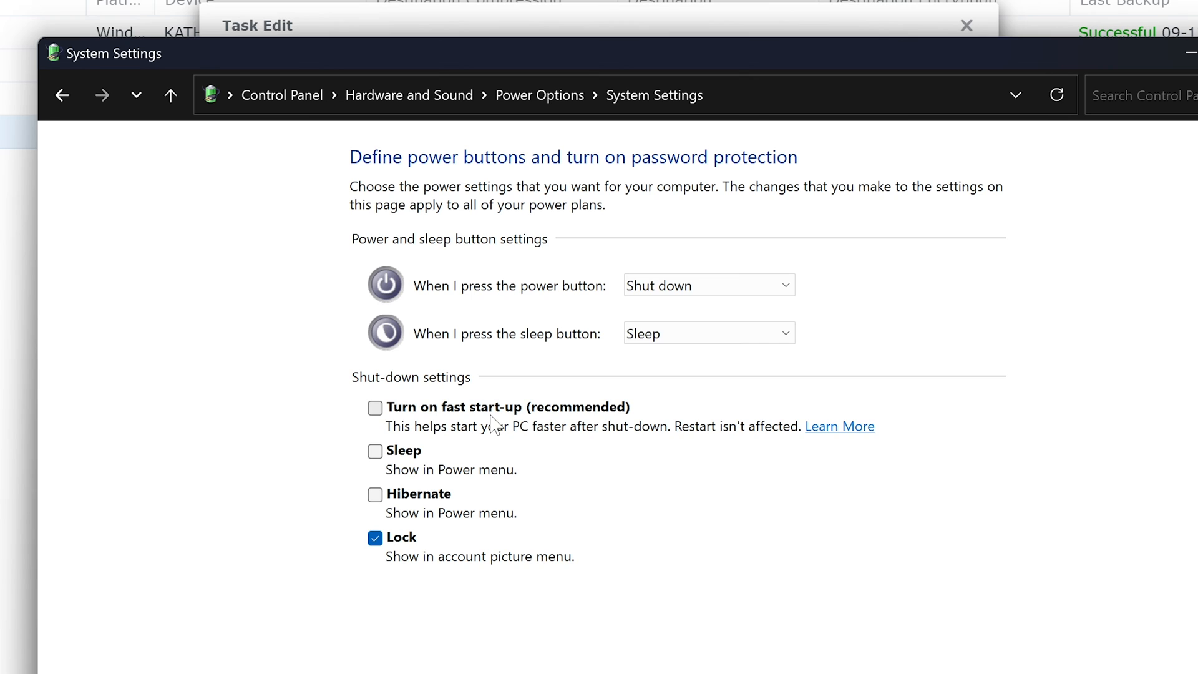
{"action": "mouse_move", "coordinate": [498, 448]}
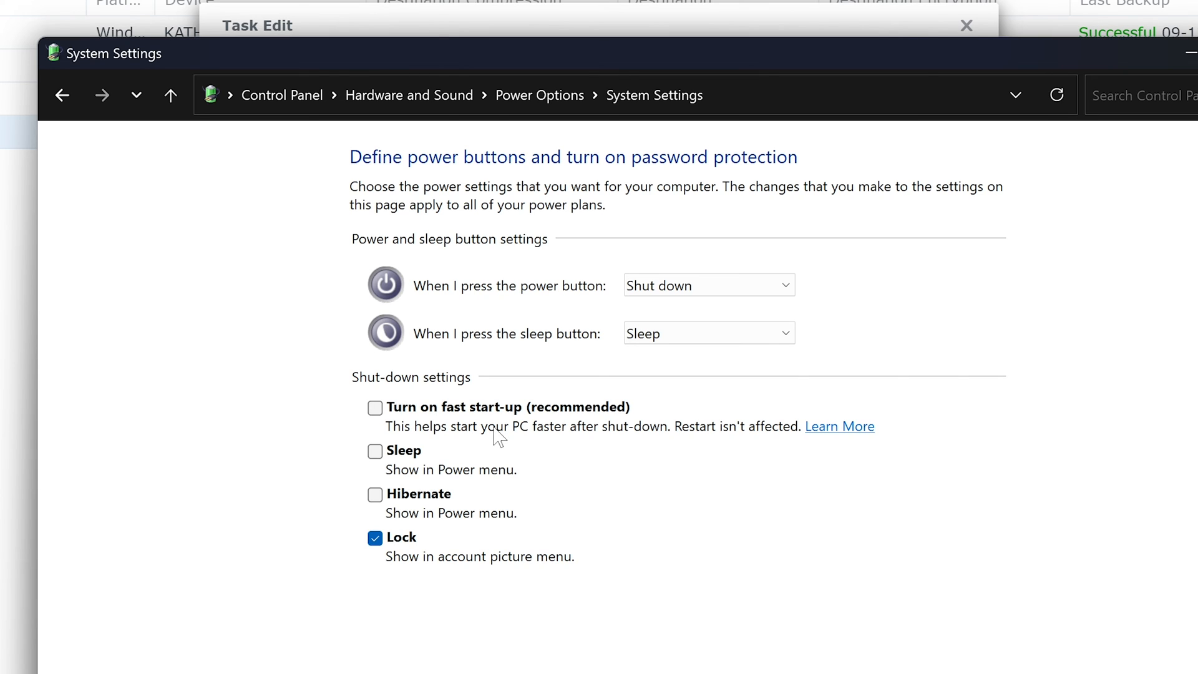
{"action": "mouse_move", "coordinate": [492, 422]}
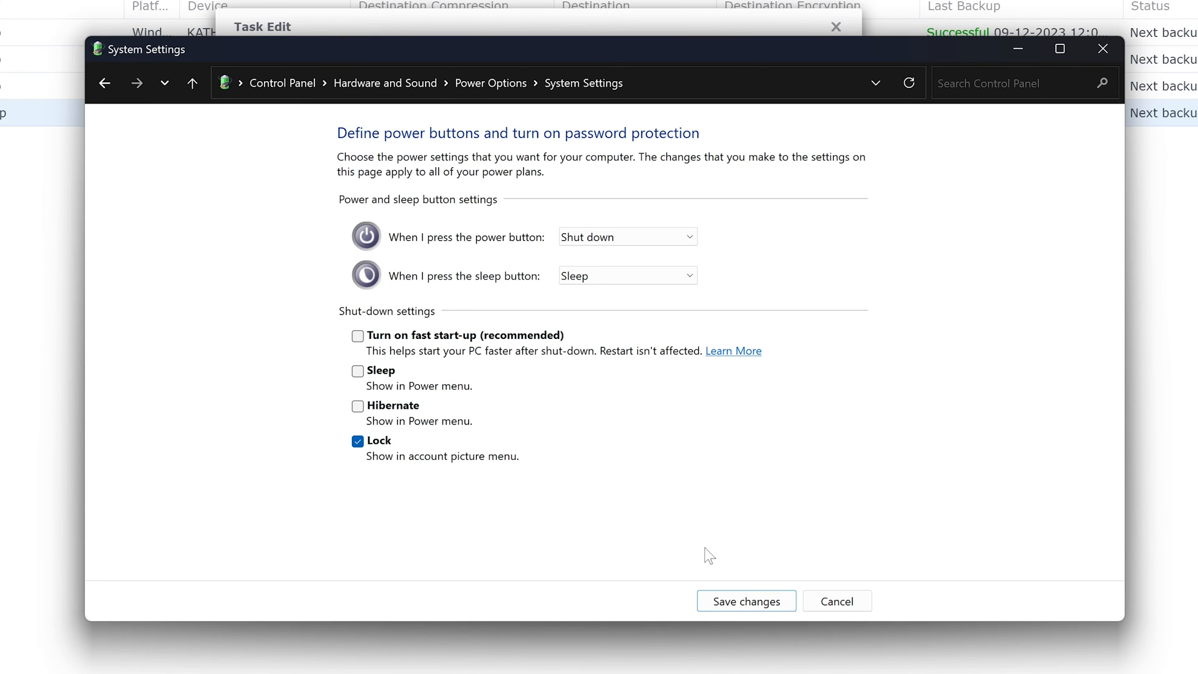
{"action": "left_click", "coordinate": [491, 82]}
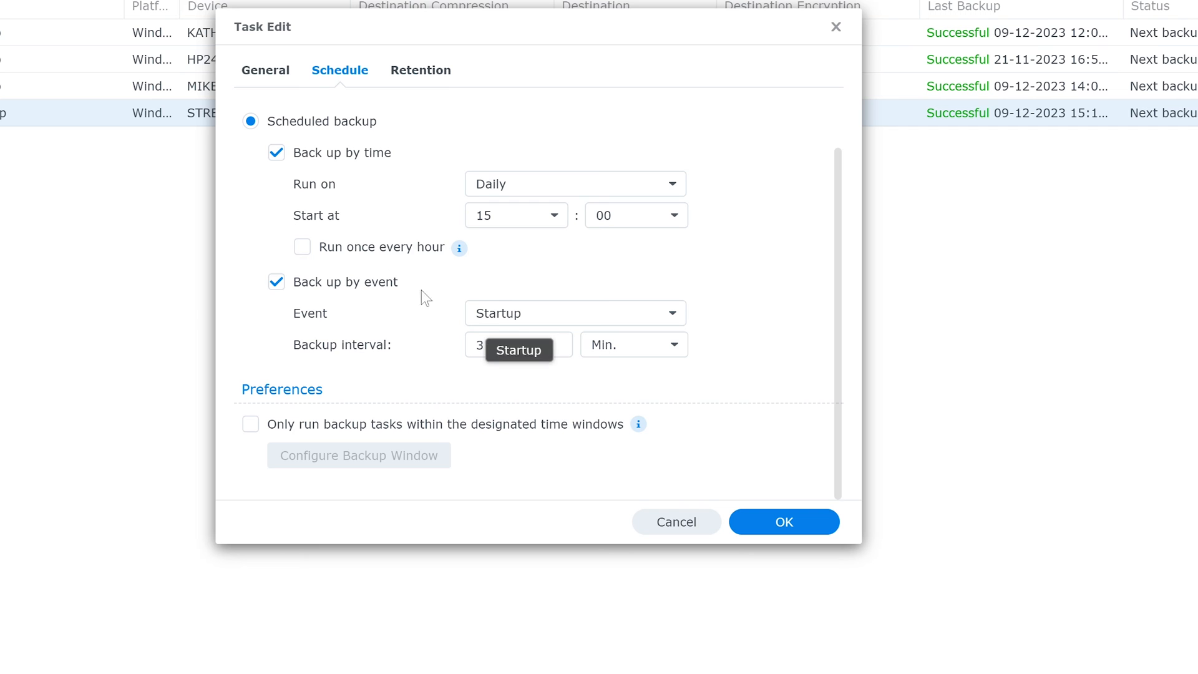
{"action": "mouse_move", "coordinate": [427, 271]}
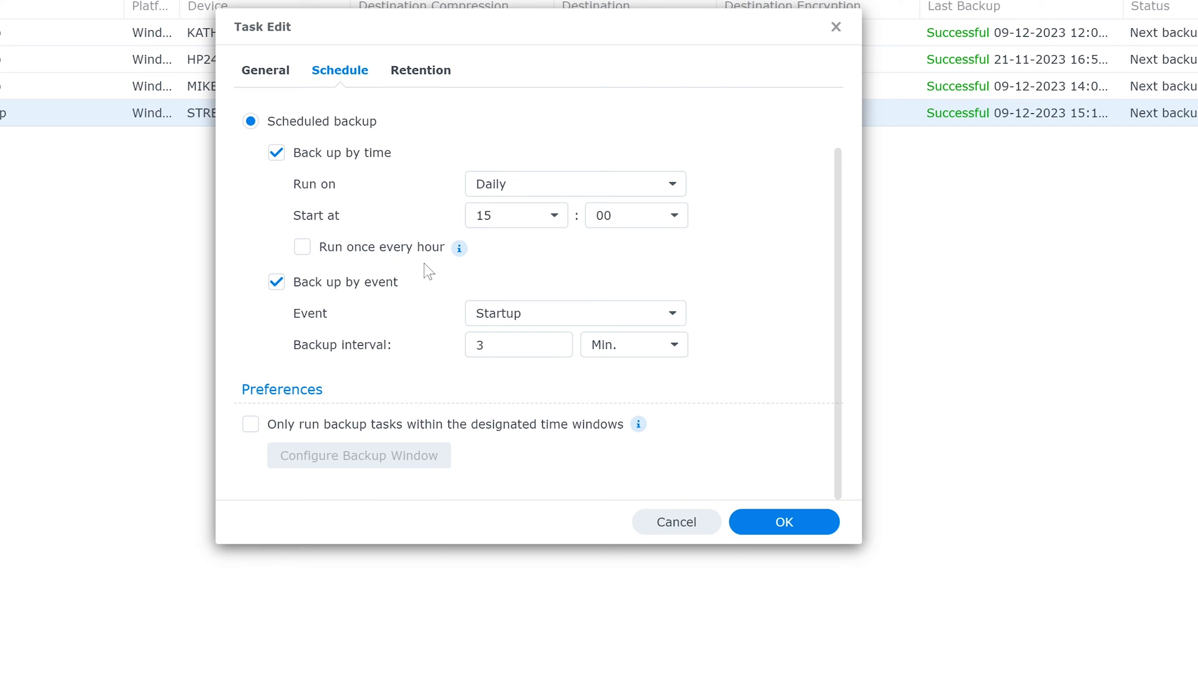